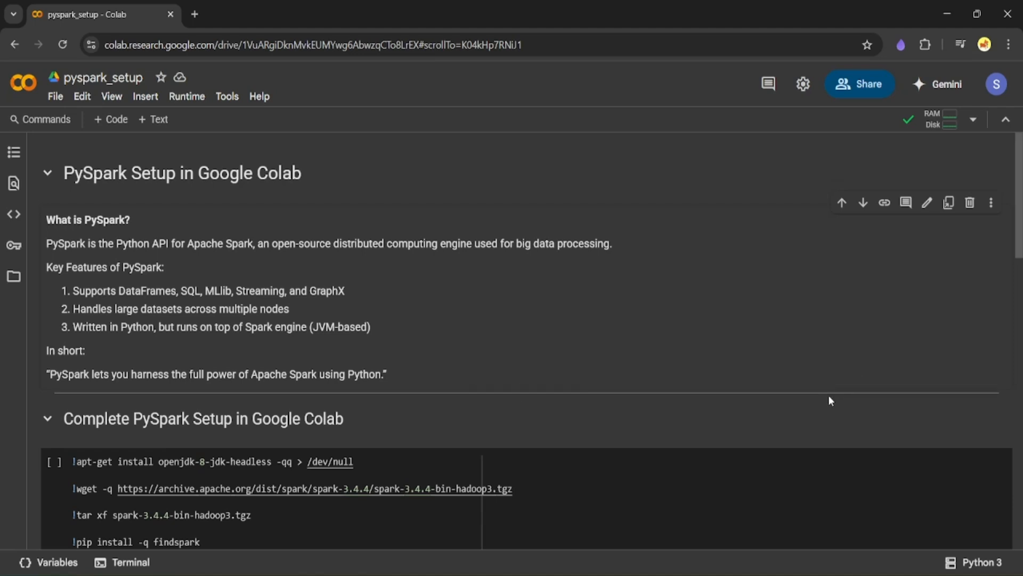
pyautogui.moveTo(852, 354)
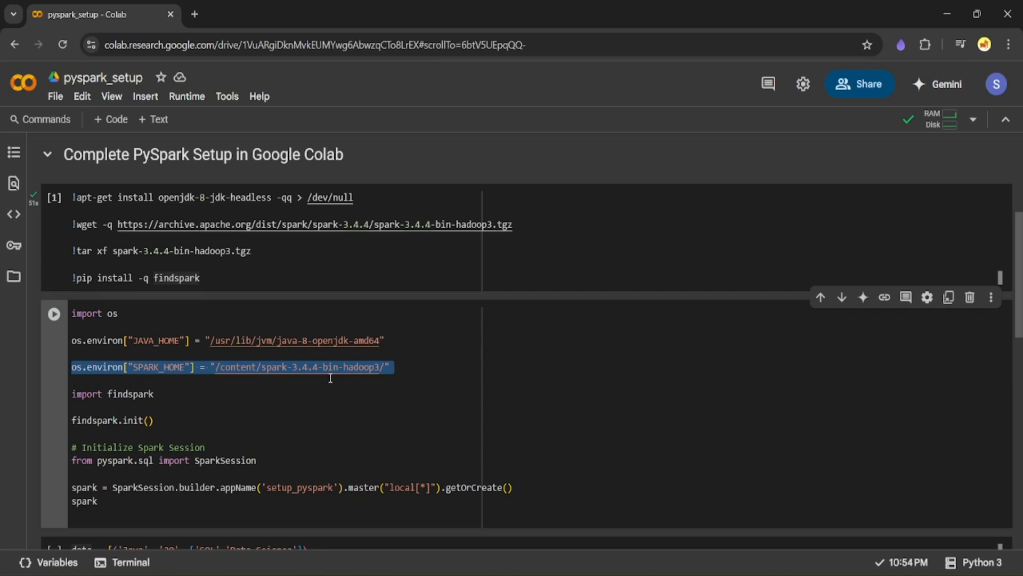
pyautogui.moveTo(336, 391)
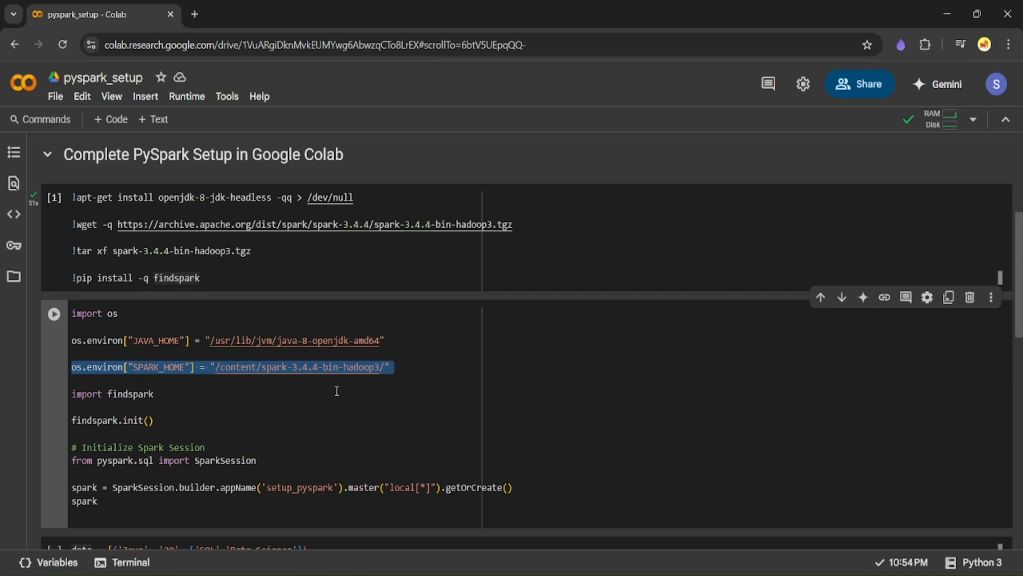
pyautogui.moveTo(141, 403)
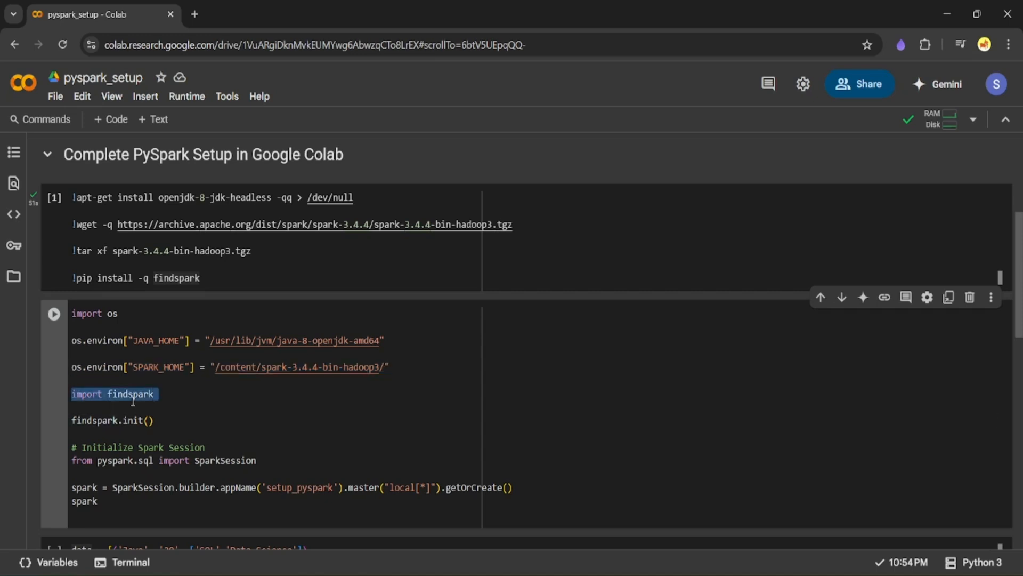
# Highlight the findspark import and the SparkSession builder's master and getOrCreate lines while explaining
pyautogui.doubleClick(114, 420)
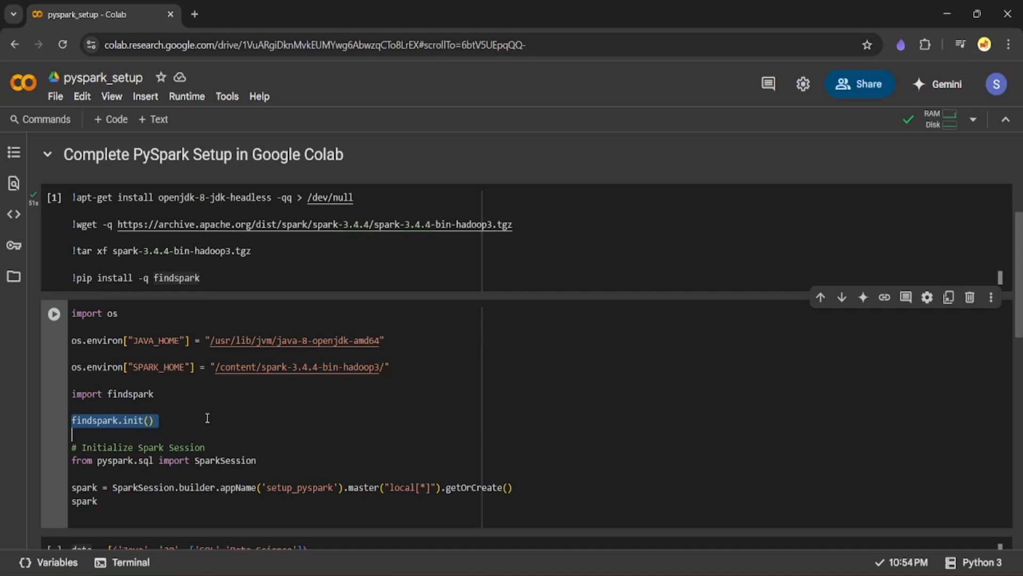
pyautogui.scroll(-3)
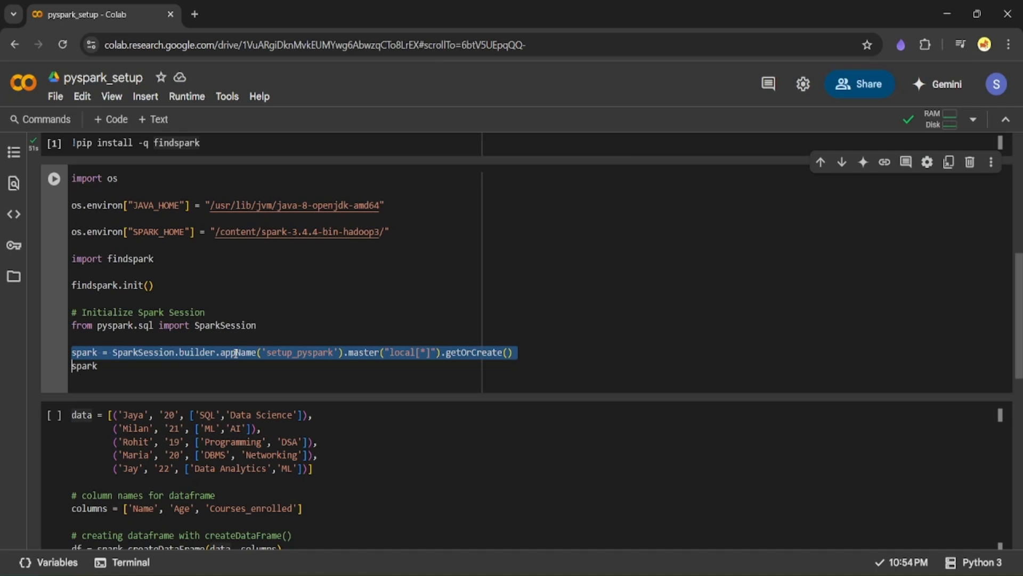
pyautogui.doubleClick(365, 353)
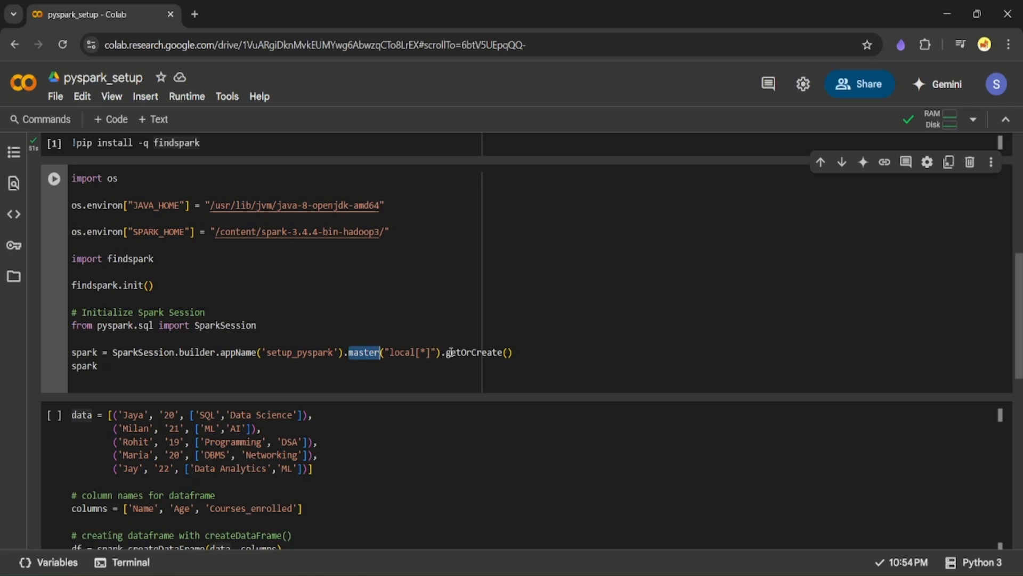
pyautogui.doubleClick(477, 352)
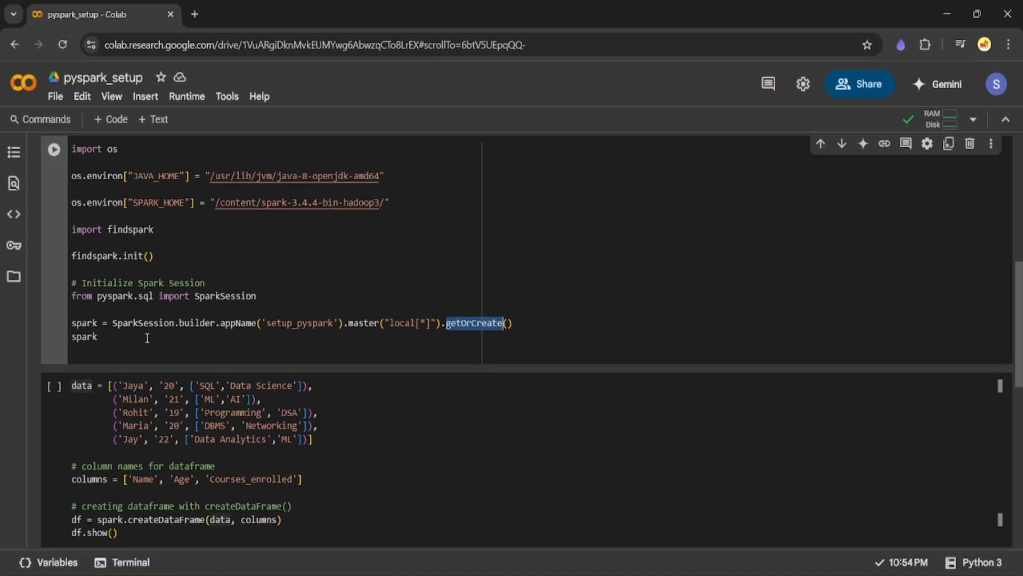
pyautogui.doubleClick(83, 336)
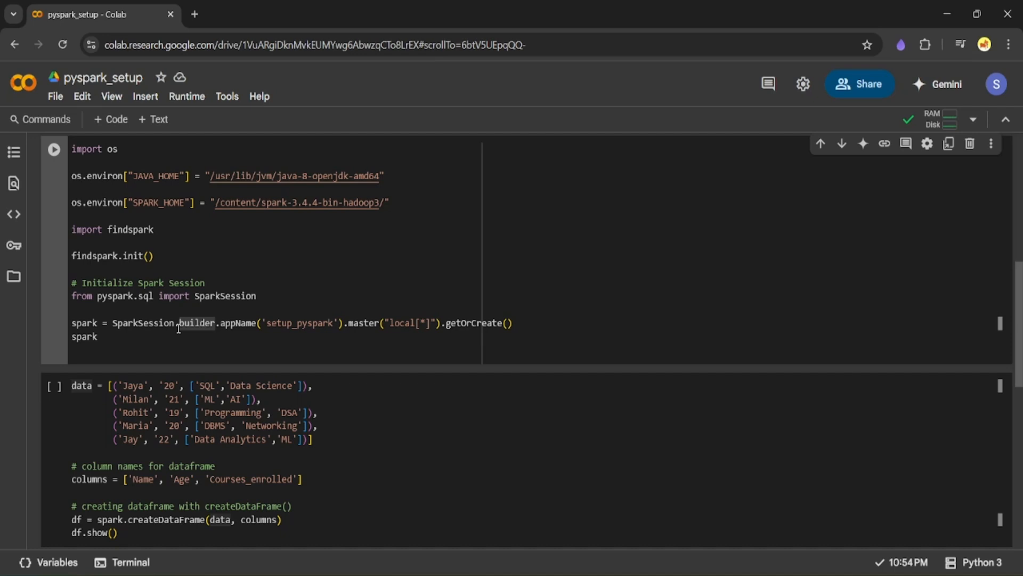
# Run the SparkSession cell, then run the cell that builds and shows the student DataFrame
pyautogui.click(54, 149)
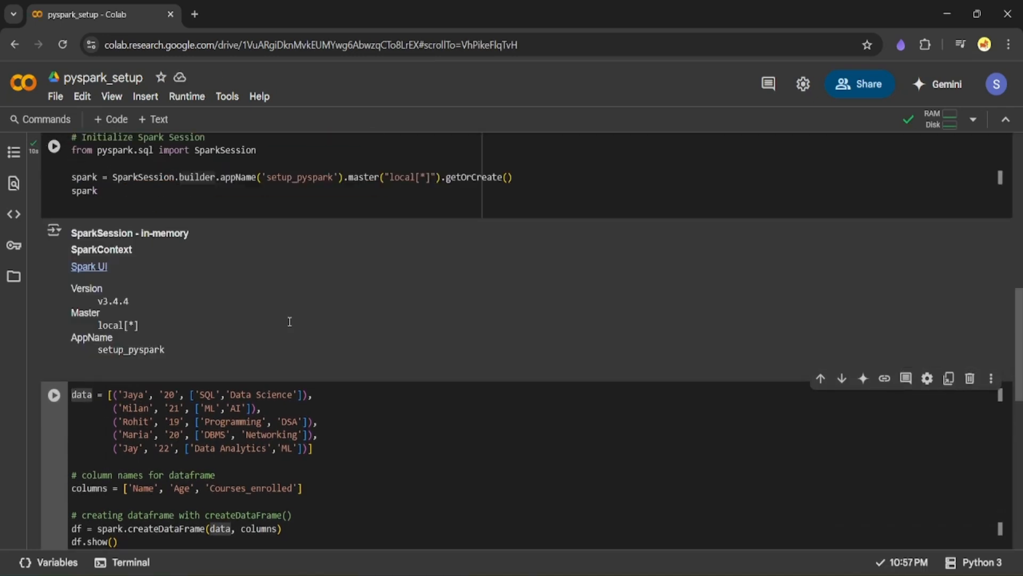
pyautogui.scroll(-3)
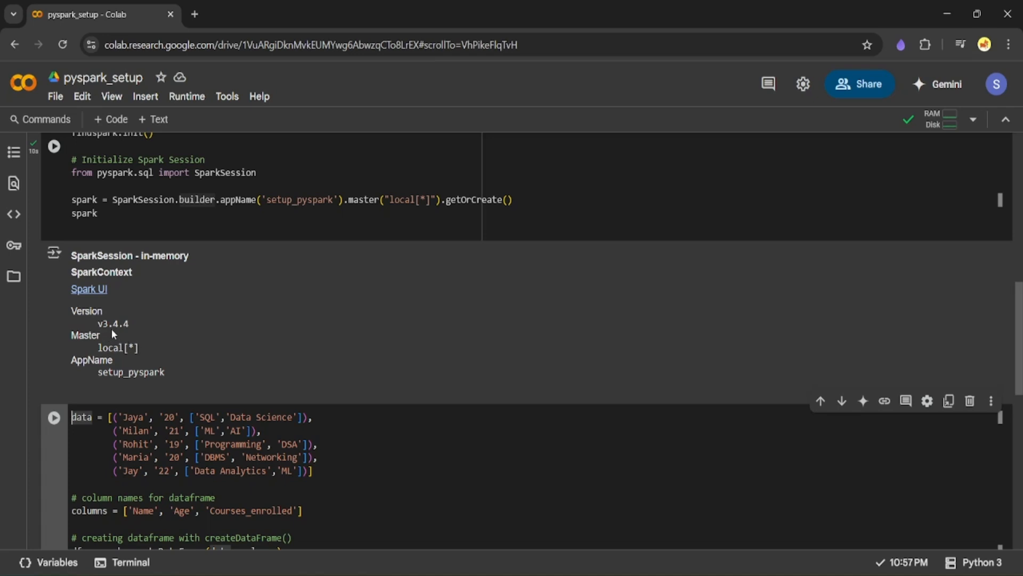
pyautogui.moveTo(136, 334)
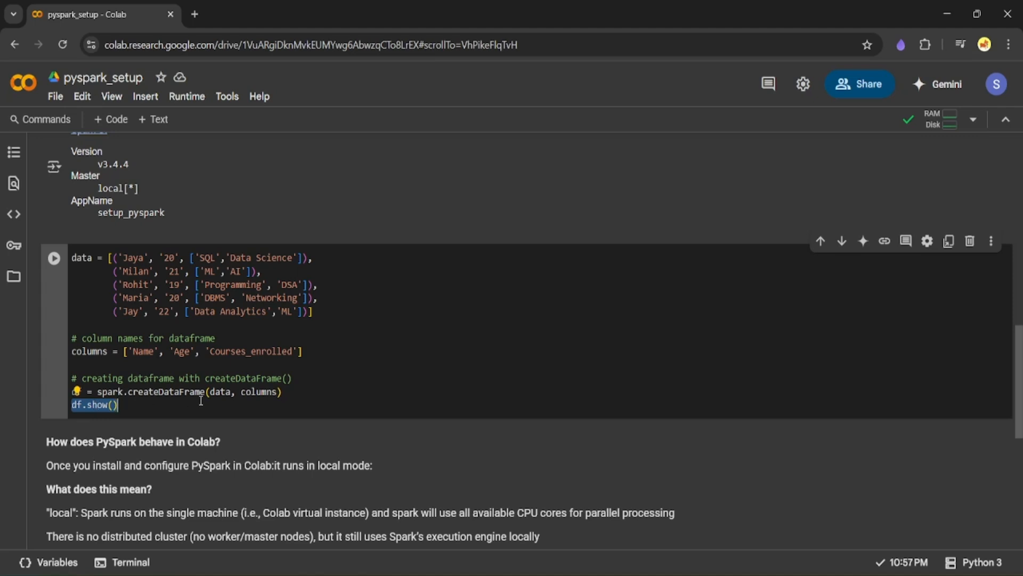
pyautogui.click(55, 257)
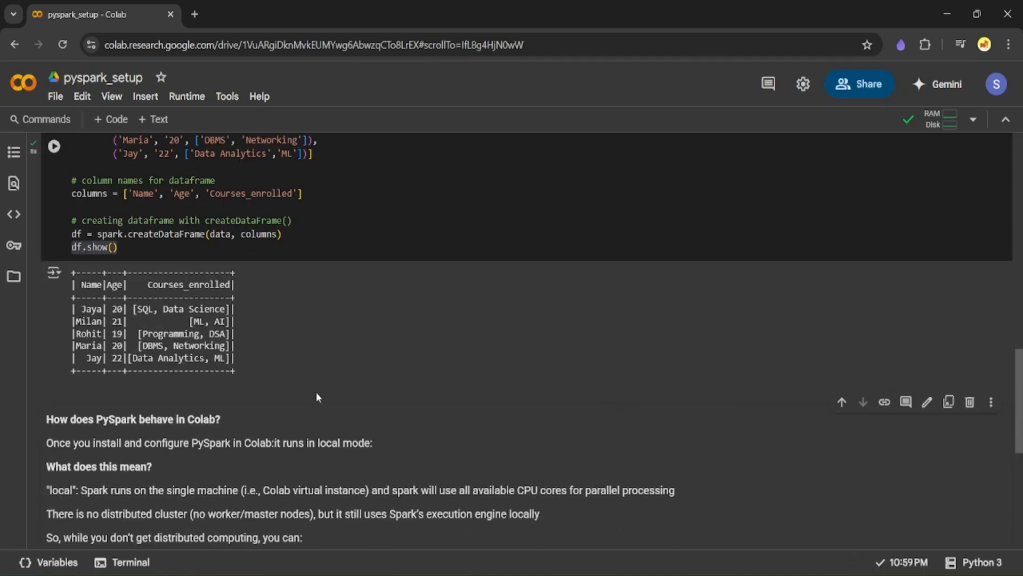
# Scroll down past the DataFrame table to the notes on local-mode PySpark
pyautogui.scroll(-3)
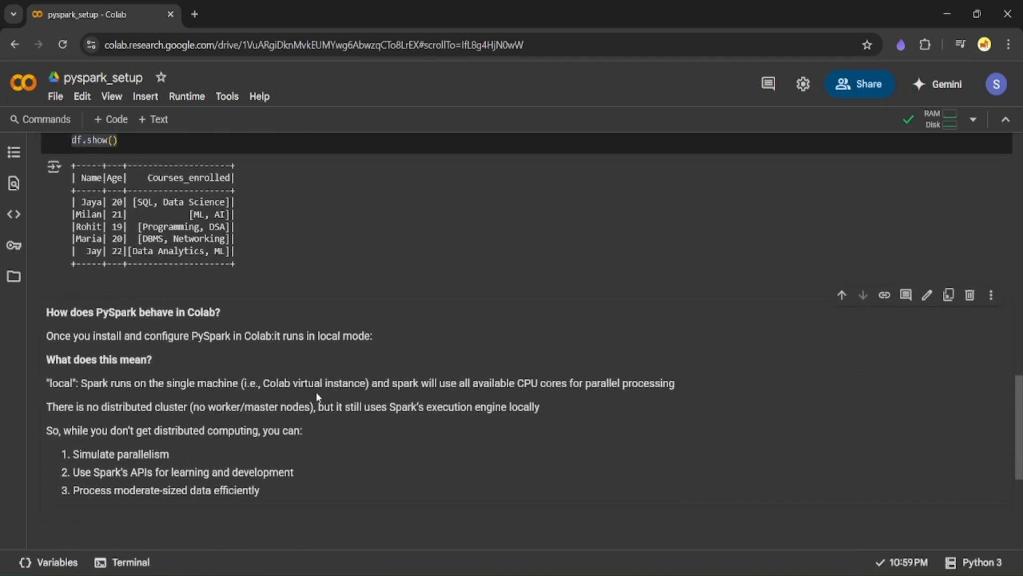